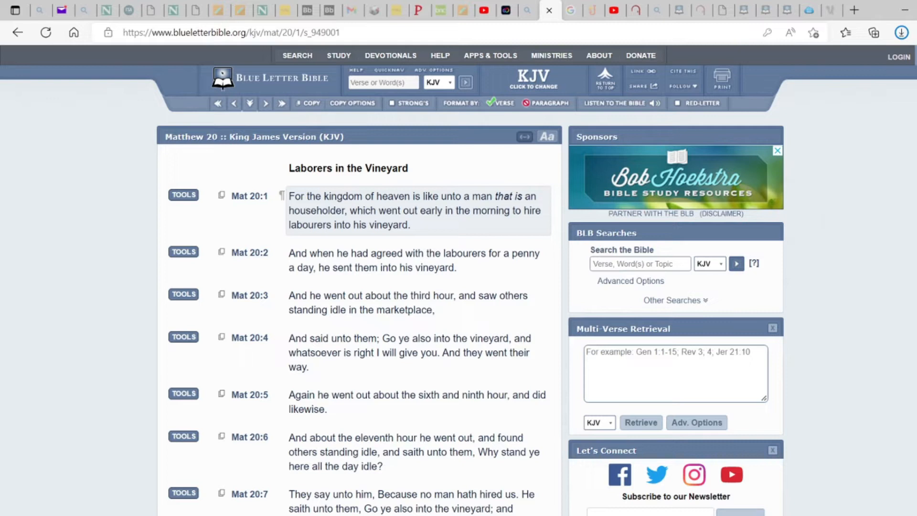
mouse_move(907, 390)
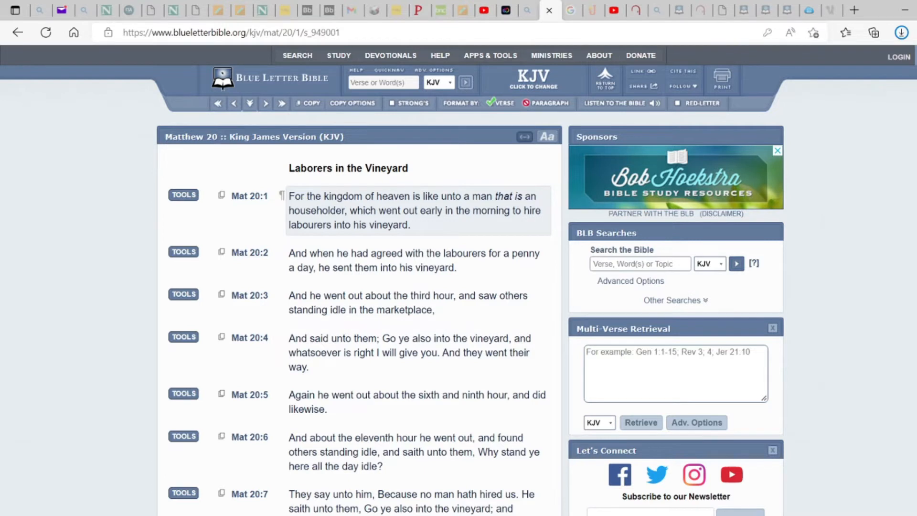
scroll(down, 3)
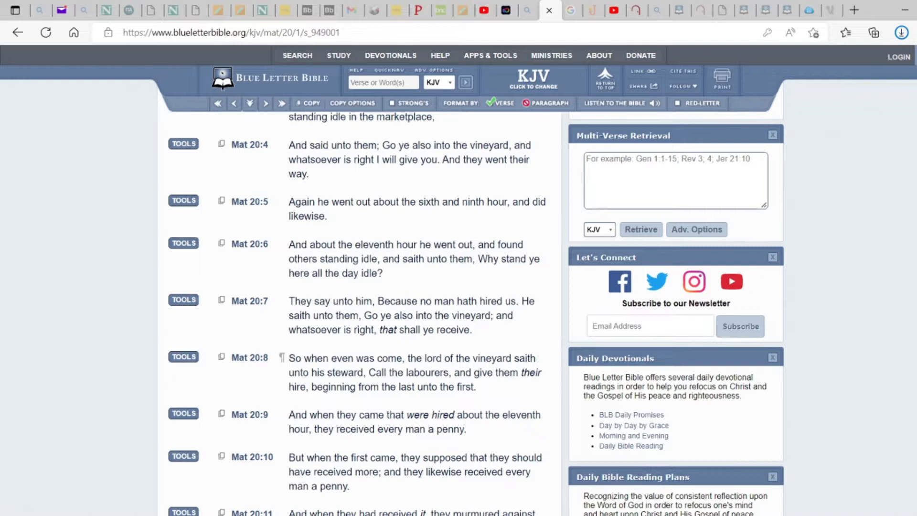
scroll(down, 3)
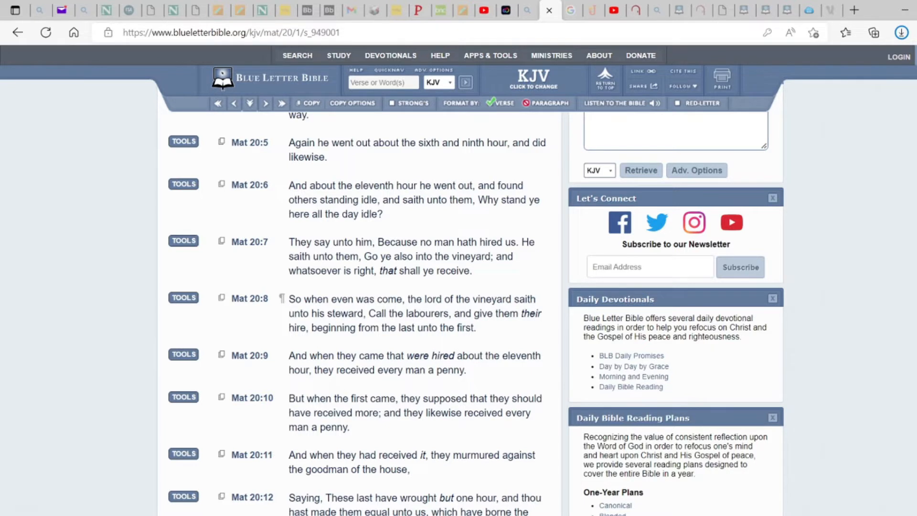
scroll(down, 3)
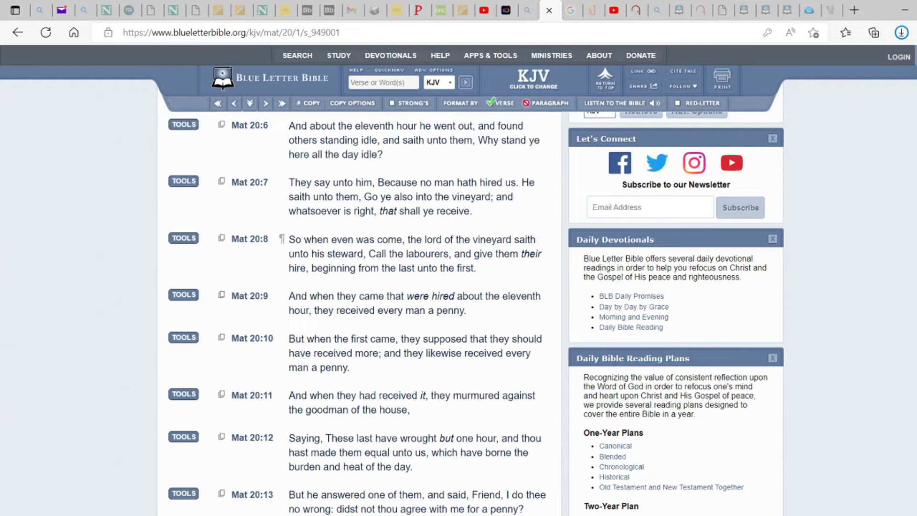
scroll(down, 3)
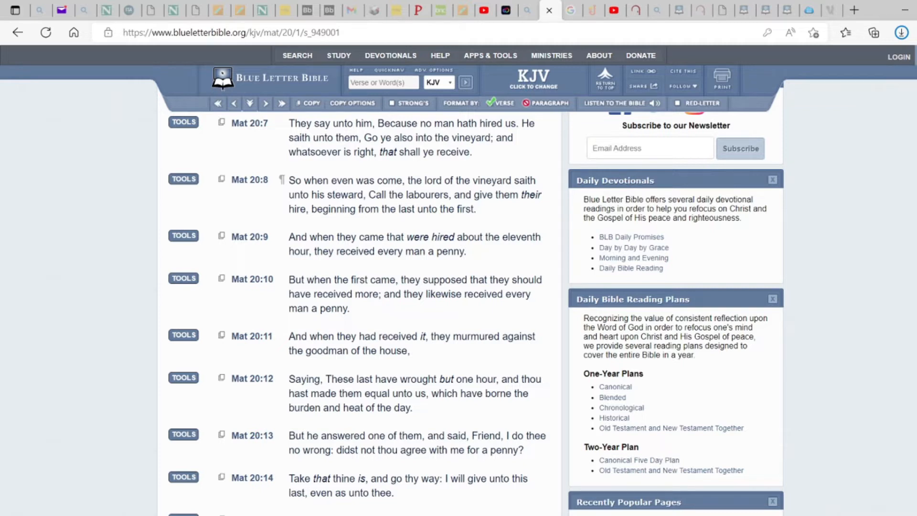
scroll(down, 3)
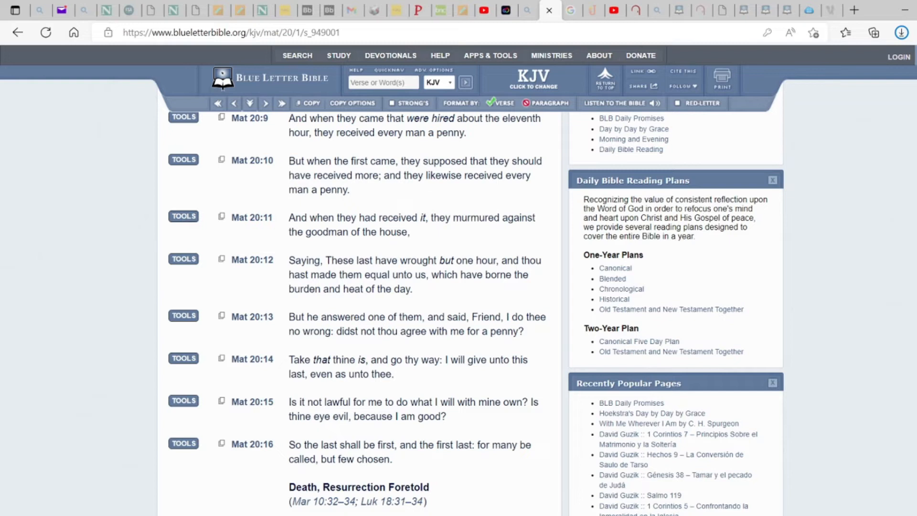
scroll(down, 3)
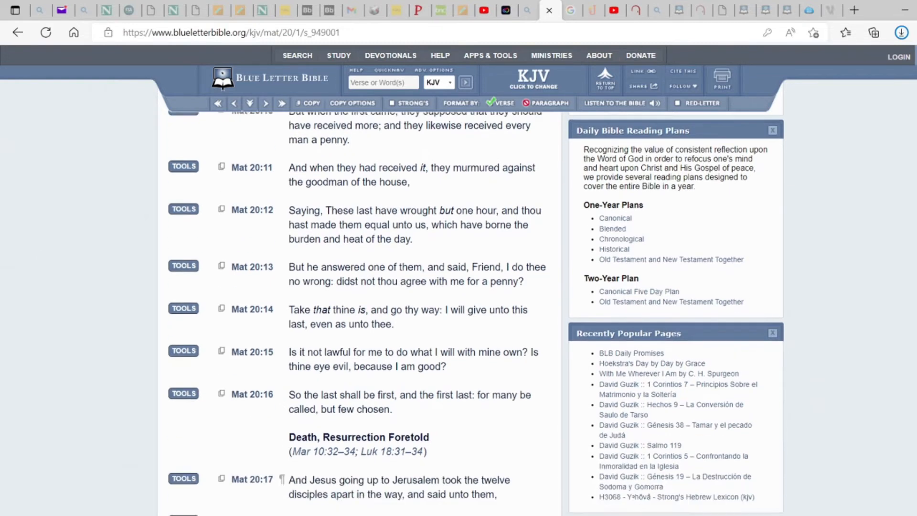
scroll(down, 3)
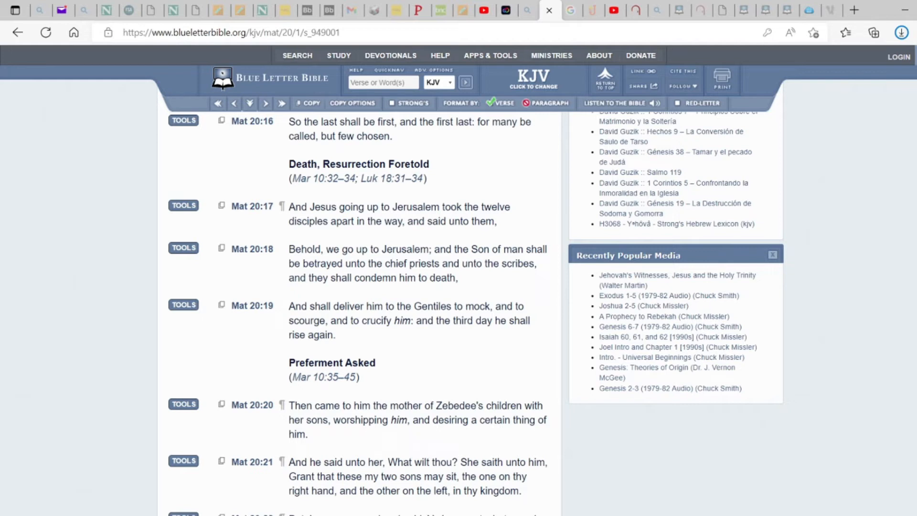
scroll(down, 3)
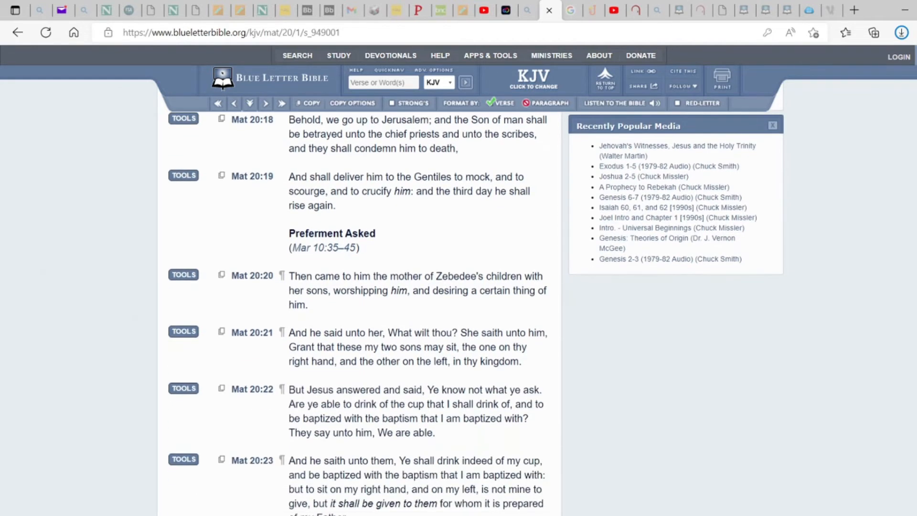
scroll(down, 3)
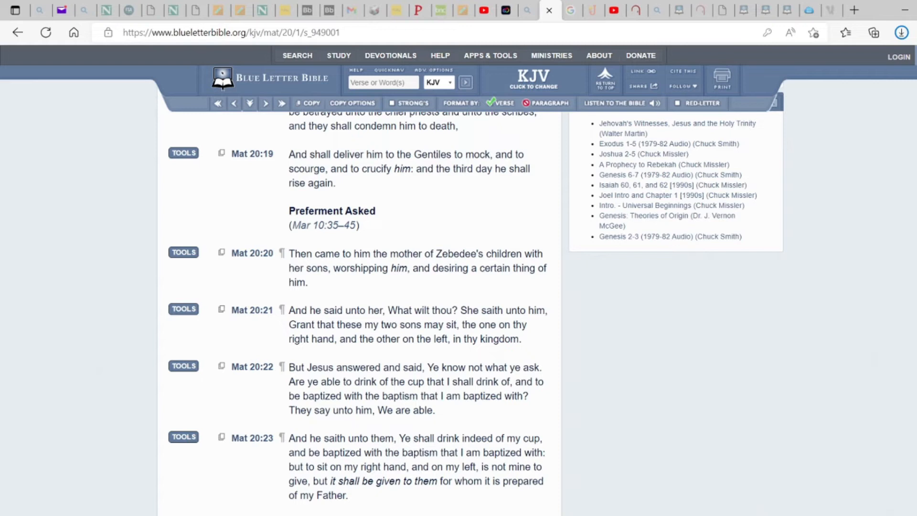
scroll(down, 3)
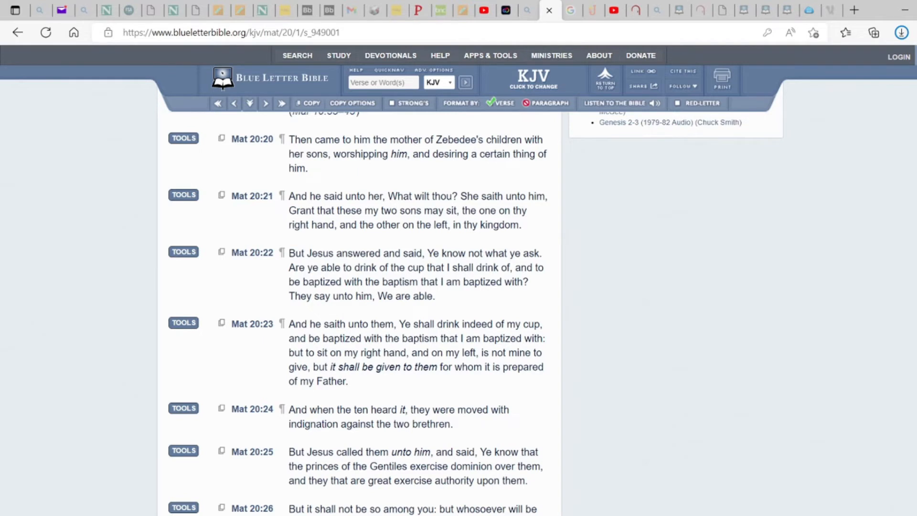
scroll(up, 3)
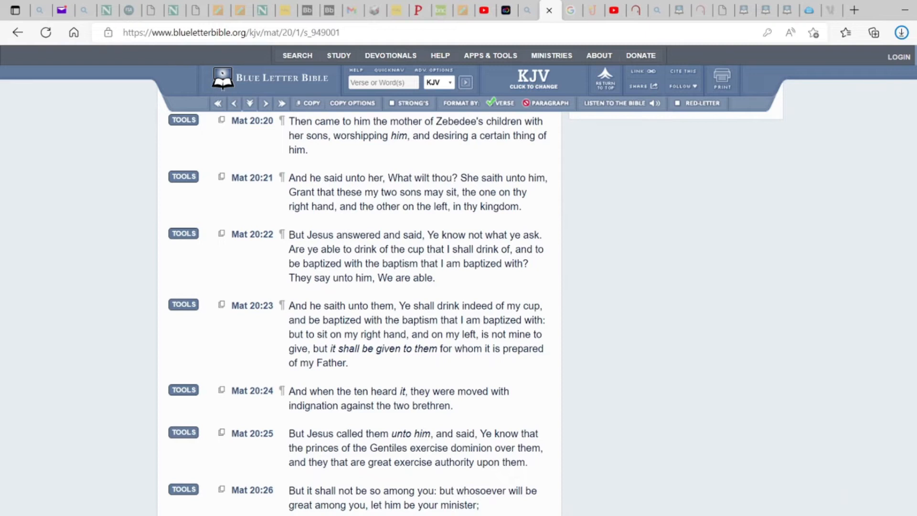
scroll(down, 3)
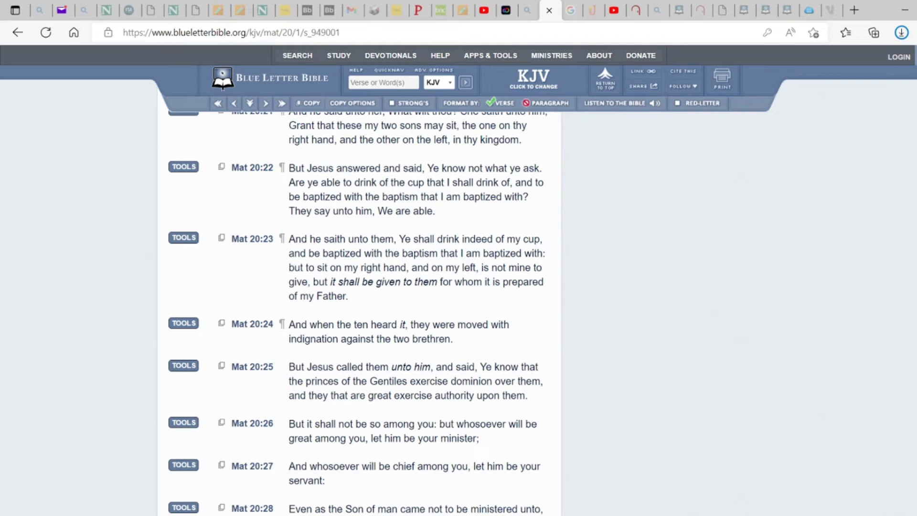
scroll(down, 3)
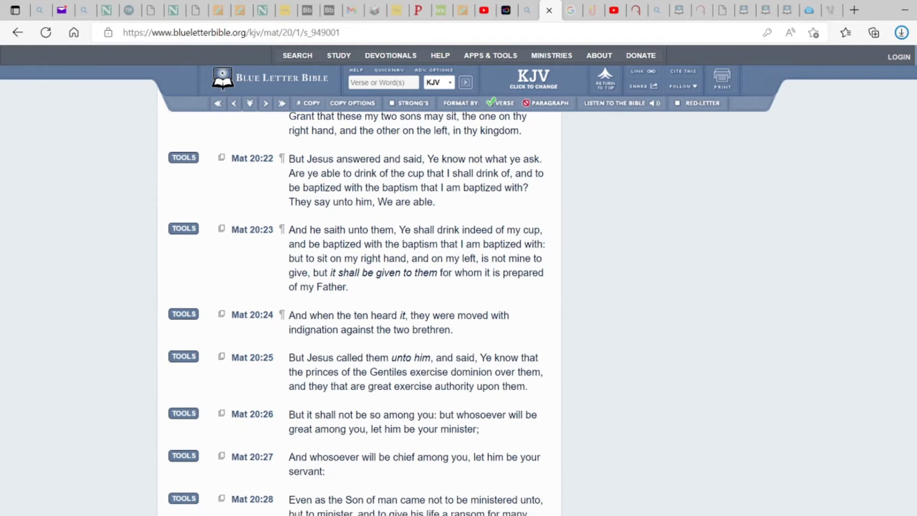
scroll(down, 3)
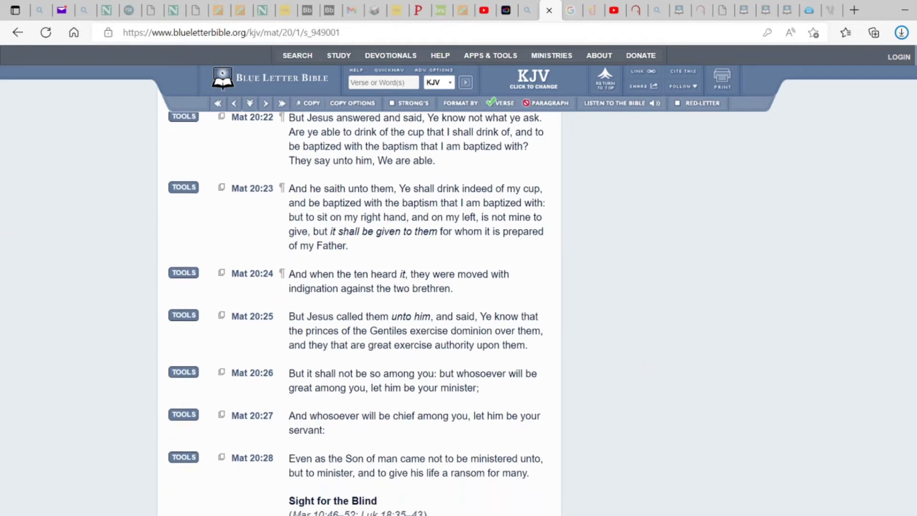
scroll(down, 3)
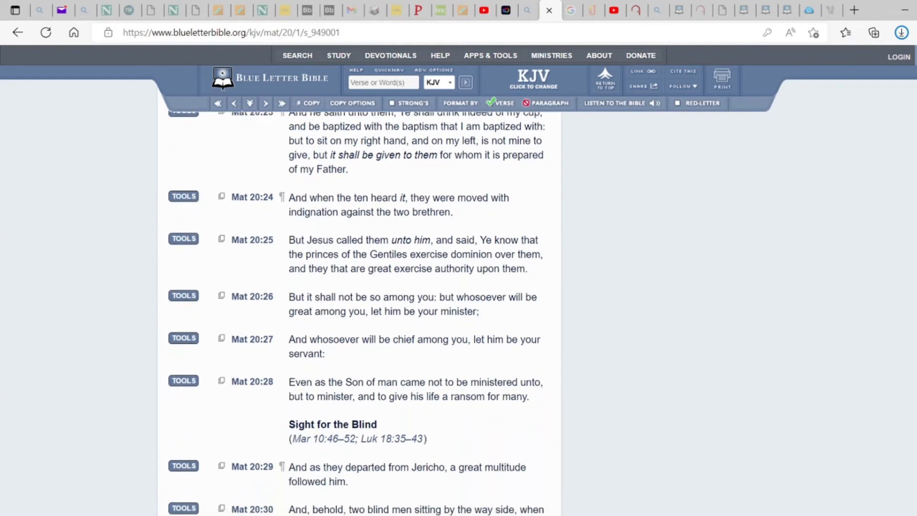
scroll(down, 3)
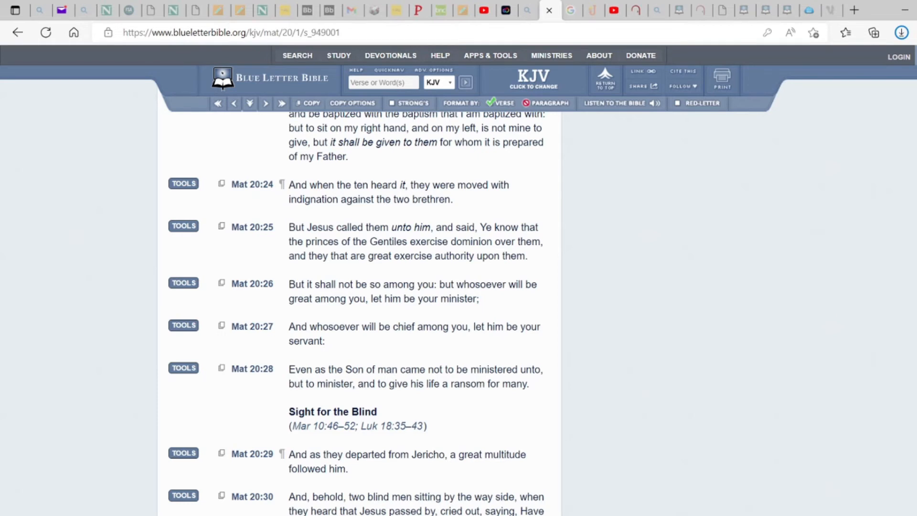
scroll(down, 3)
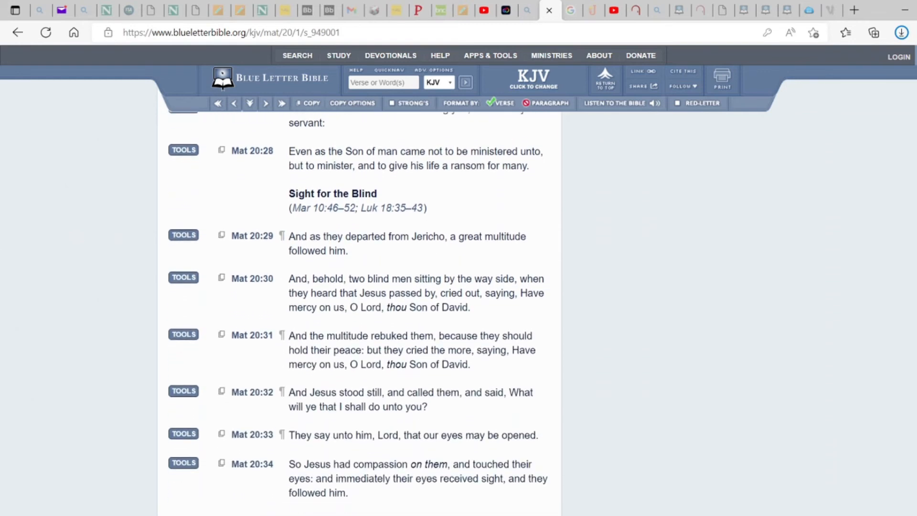
scroll(up, 3)
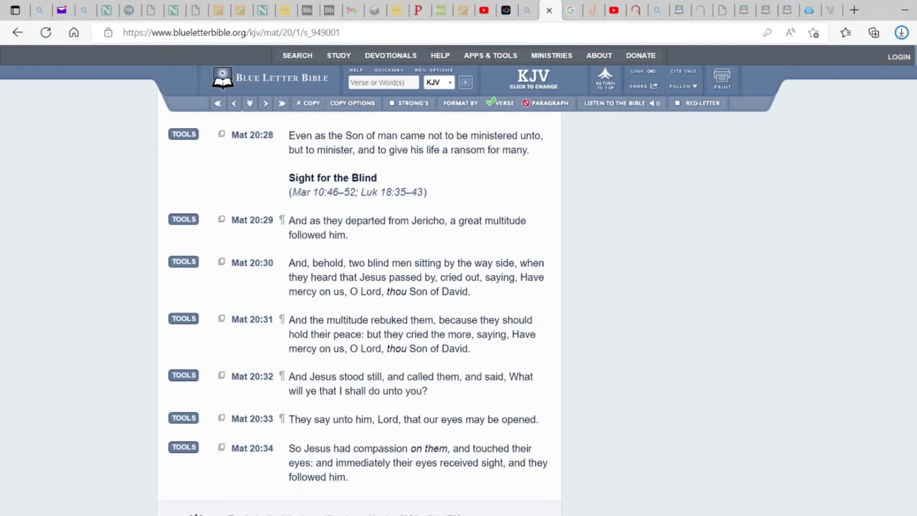